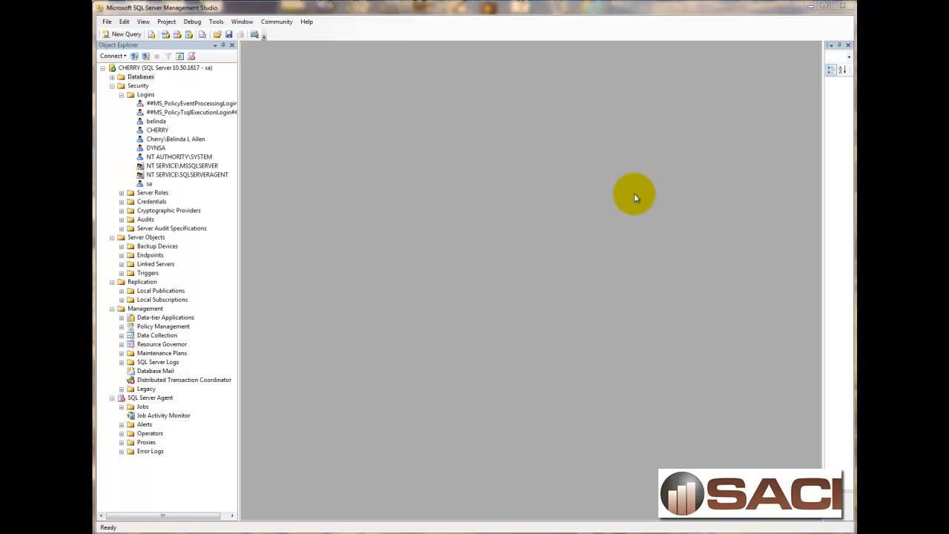
pyautogui.moveTo(626, 193)
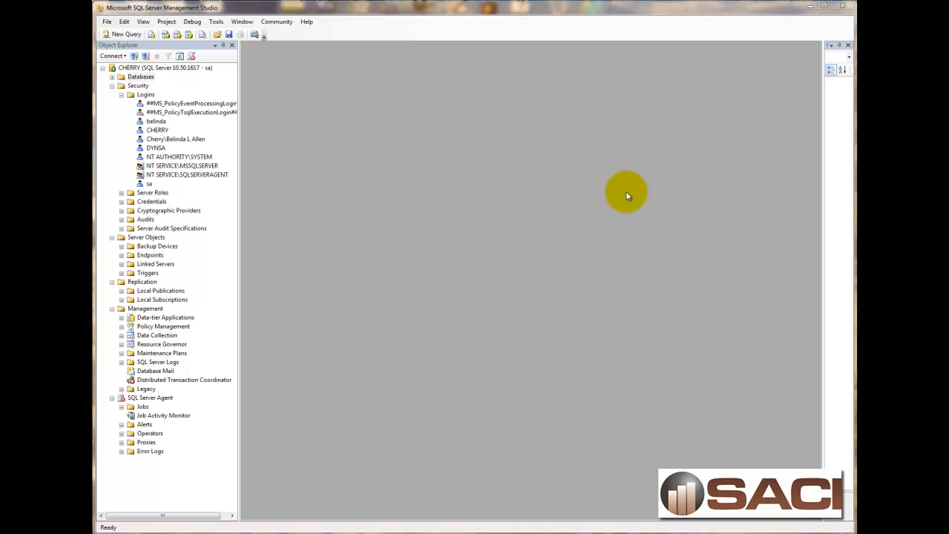
pyautogui.moveTo(145, 86)
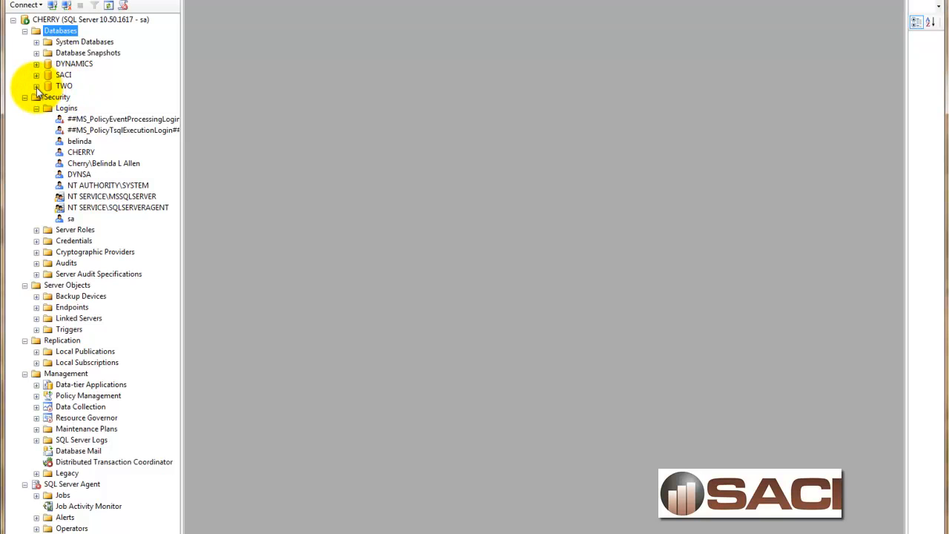
# Expand the TWO database node in Object Explorer under the CHERRY server.
pyautogui.click(36, 84)
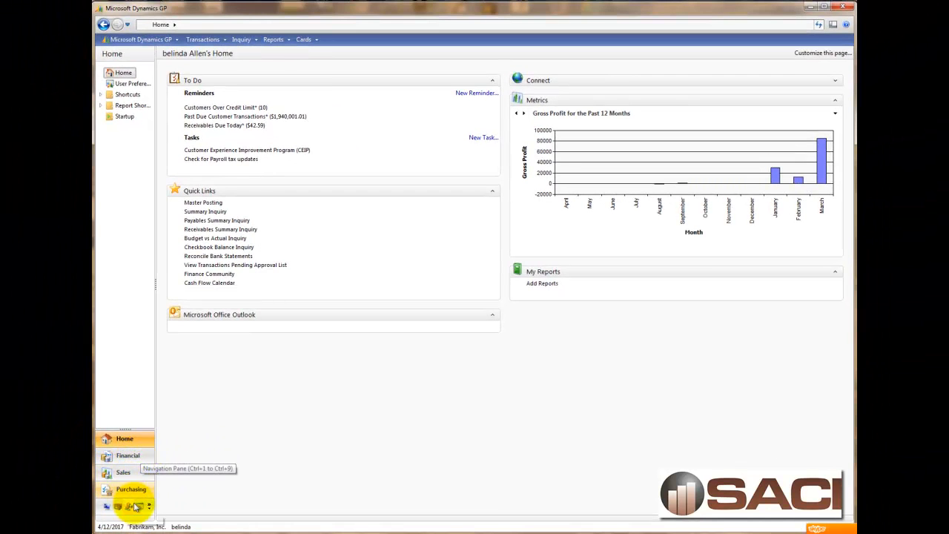
# Check in Administration's Company Setup that Fabrikam, Inc. has company ID TWO.
pyautogui.click(131, 507)
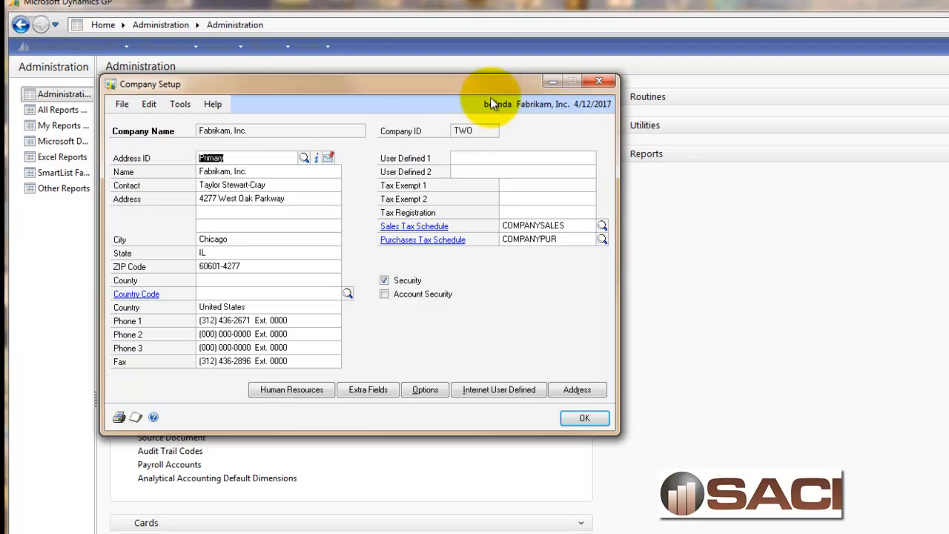
pyautogui.moveTo(455, 147)
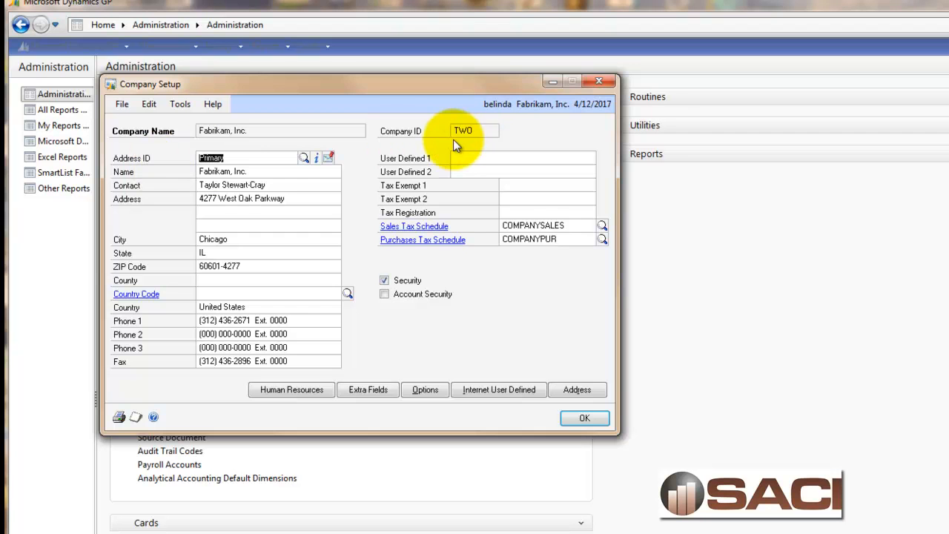
pyautogui.click(584, 418)
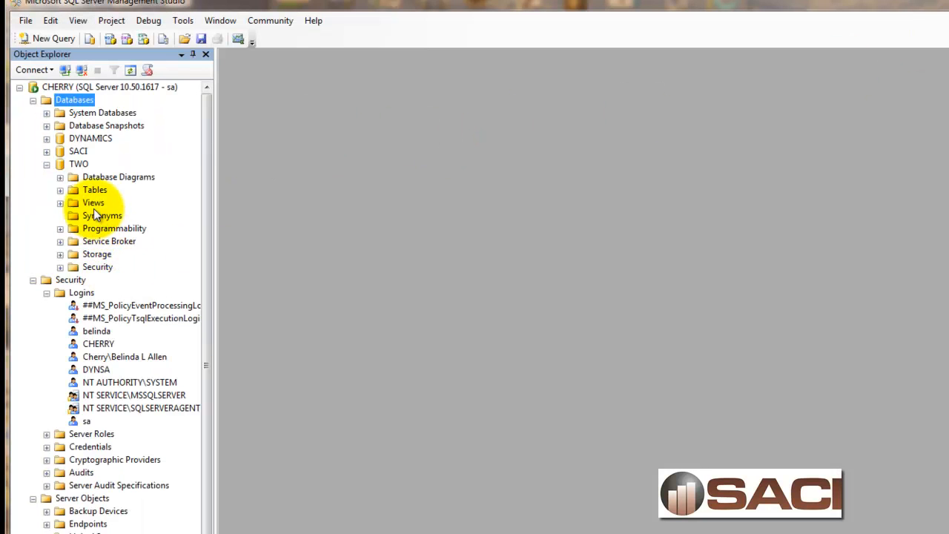
# Start a New View from the TWO database's Views node, bringing up Add Table.
pyautogui.rightClick(92, 202)
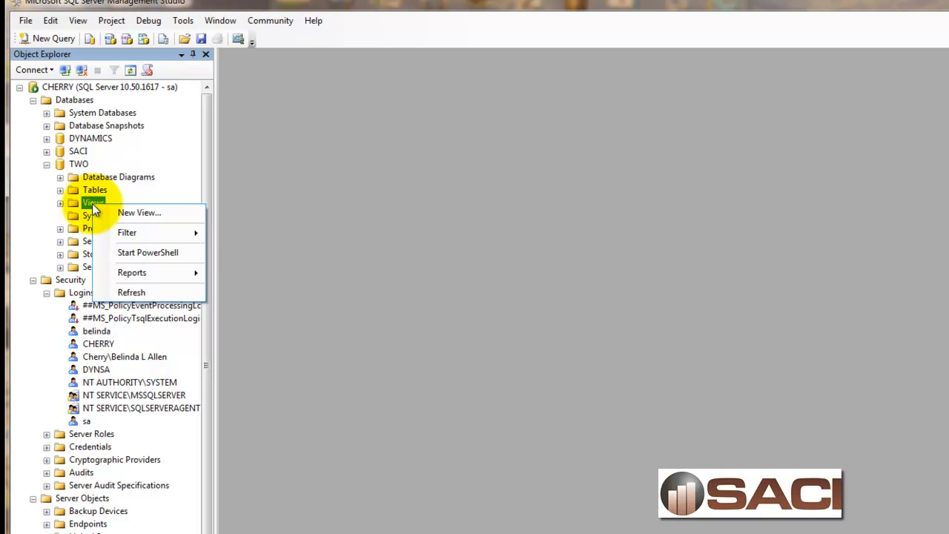
pyautogui.click(139, 213)
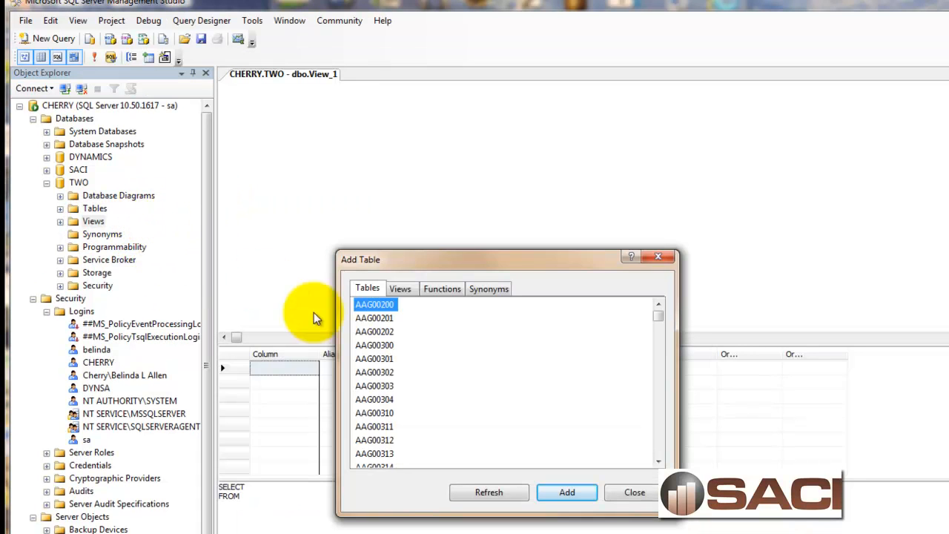
pyautogui.moveTo(414, 399)
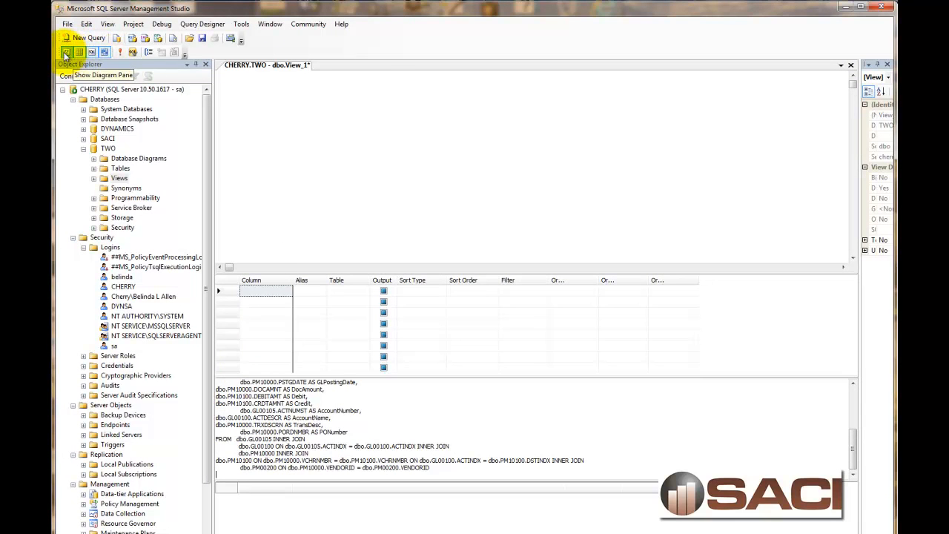
# Hide the Diagram pane so the pasted PM/GL distribution query fills the SQL pane.
pyautogui.click(65, 52)
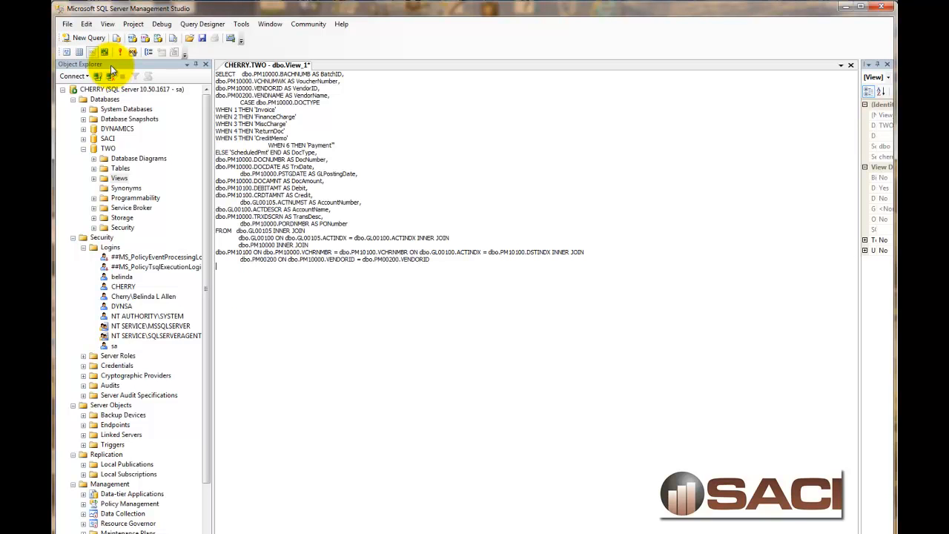
pyautogui.moveTo(131, 47)
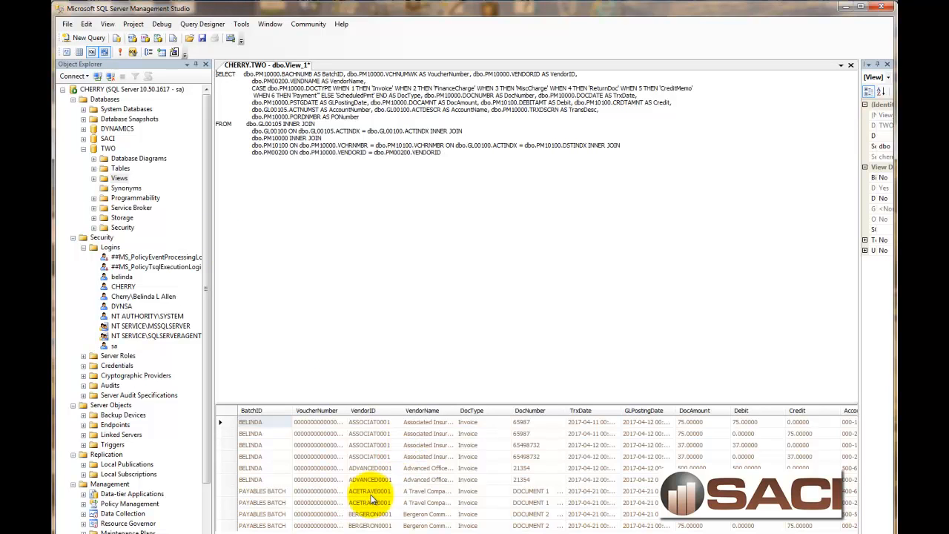
pyautogui.moveTo(373, 491)
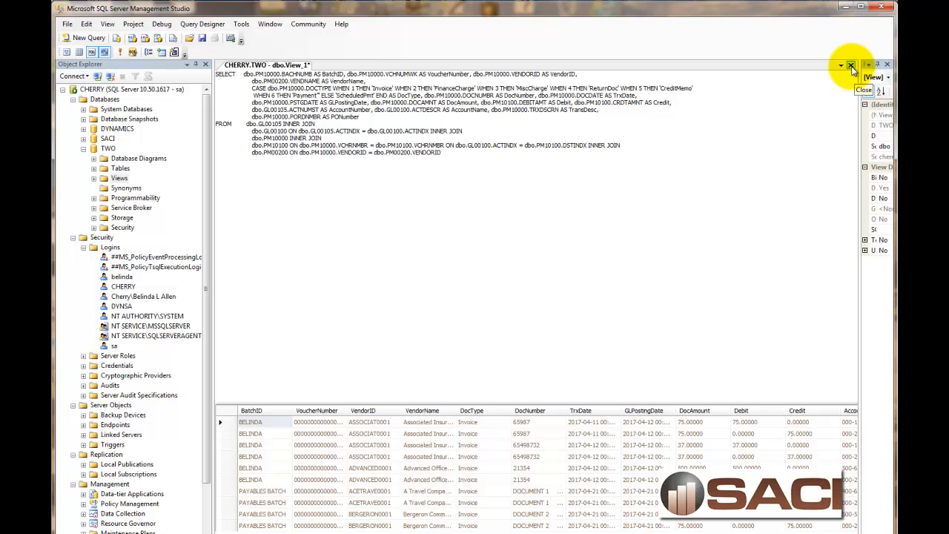
# Close the view and save it in TWO under the name VIEW_PMworkDist.
pyautogui.click(847, 65)
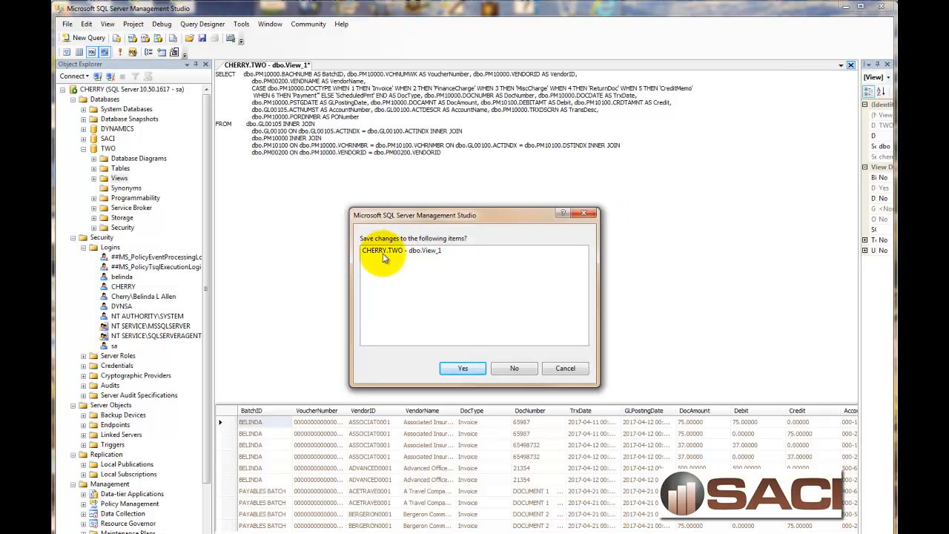
pyautogui.moveTo(377, 257)
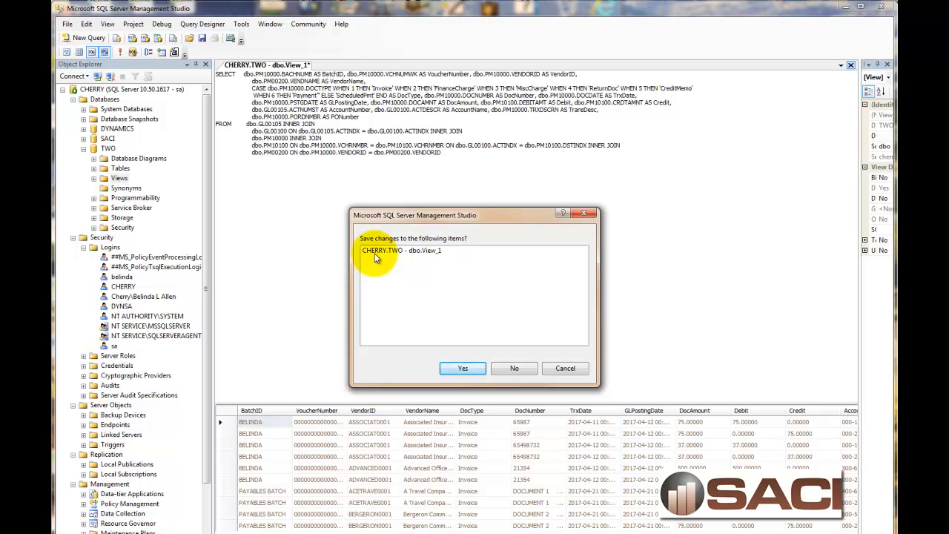
pyautogui.moveTo(408, 264)
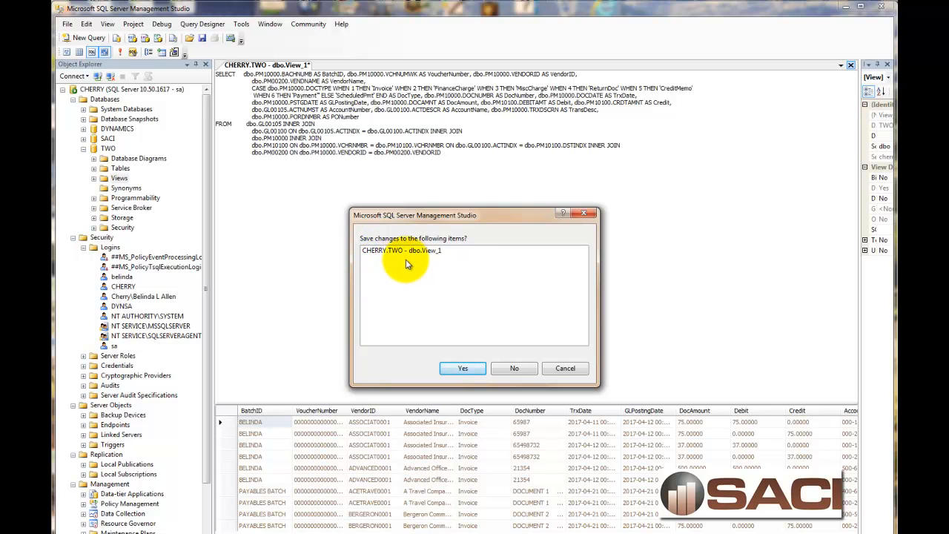
pyautogui.moveTo(427, 266)
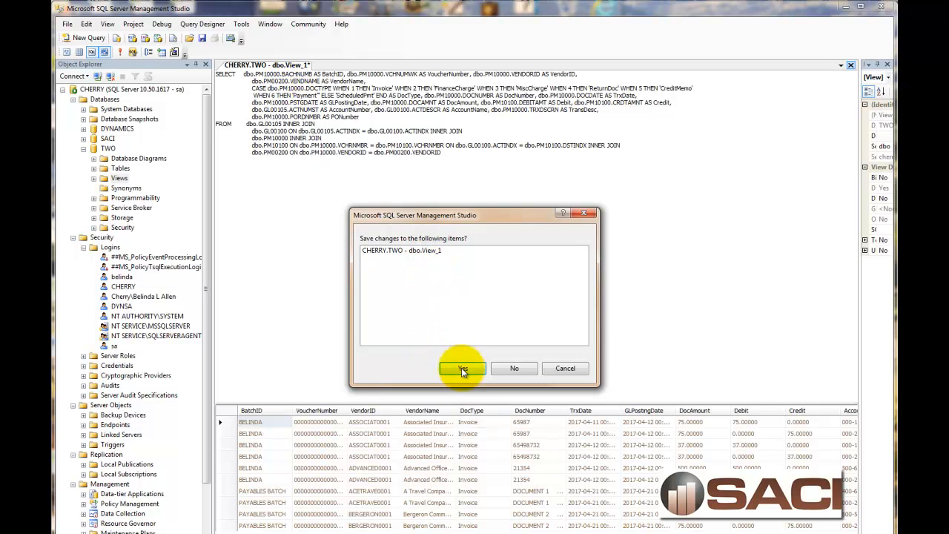
pyautogui.click(463, 367)
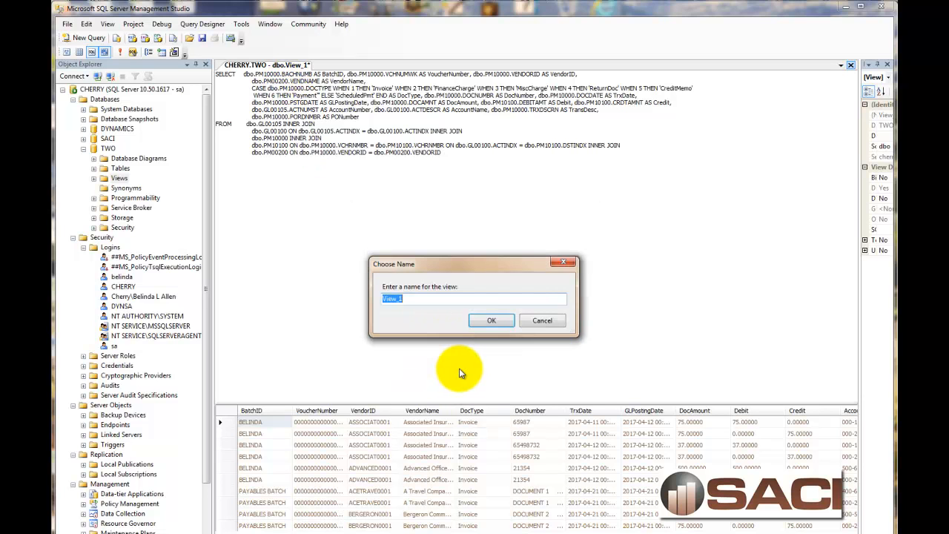
pyautogui.moveTo(430, 325)
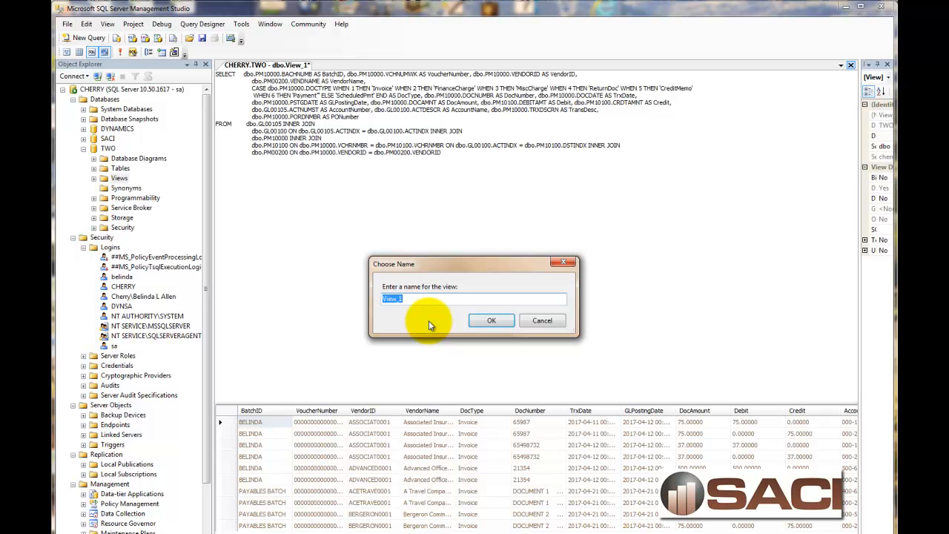
pyautogui.write('VIEW')
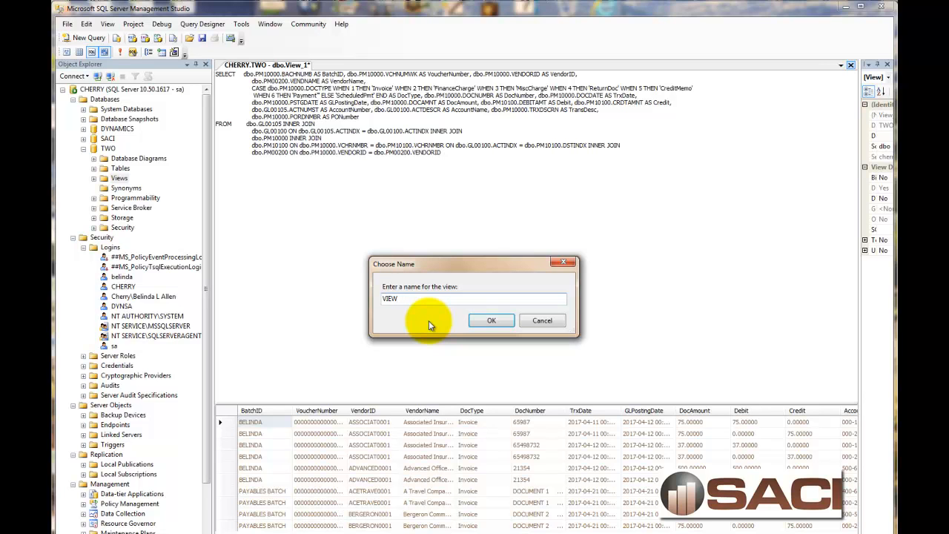
pyautogui.write('_')
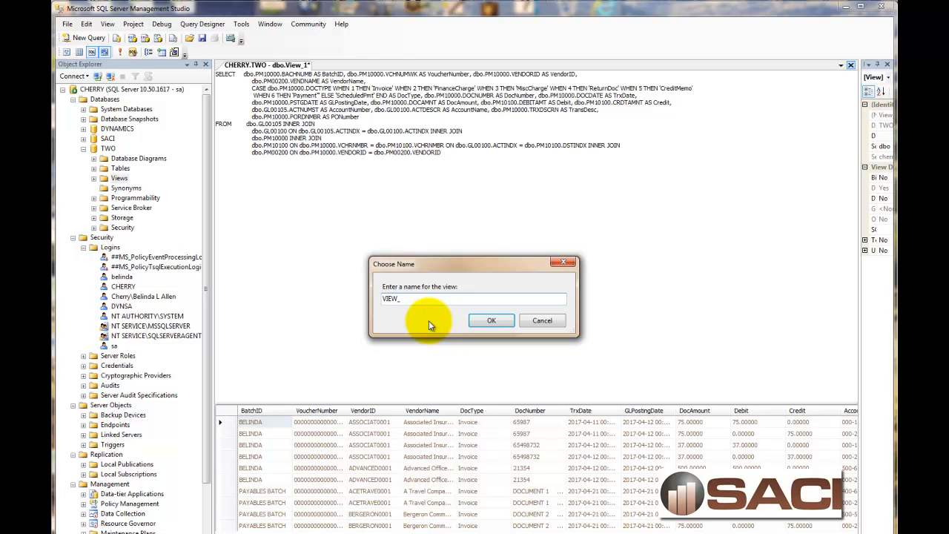
pyautogui.write('PMwork')
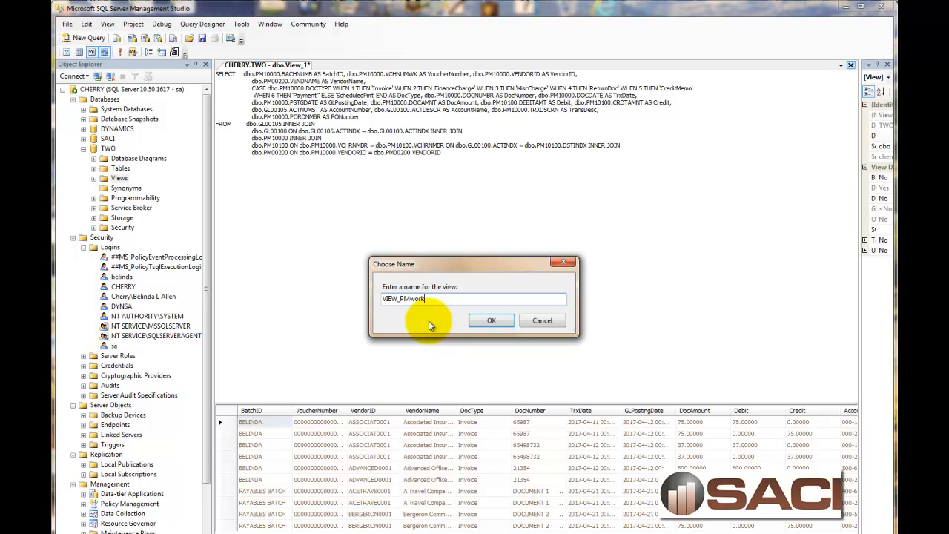
pyautogui.write('Dist')
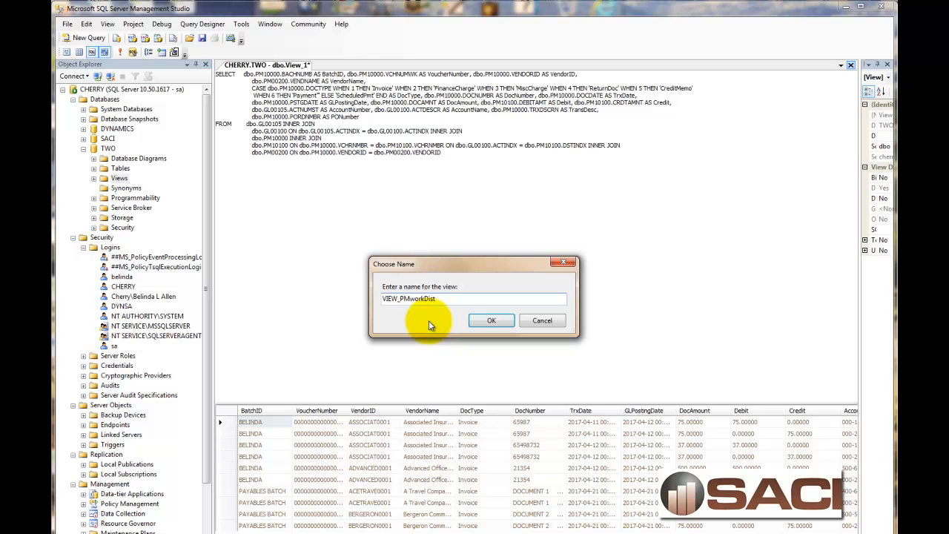
pyautogui.moveTo(413, 319)
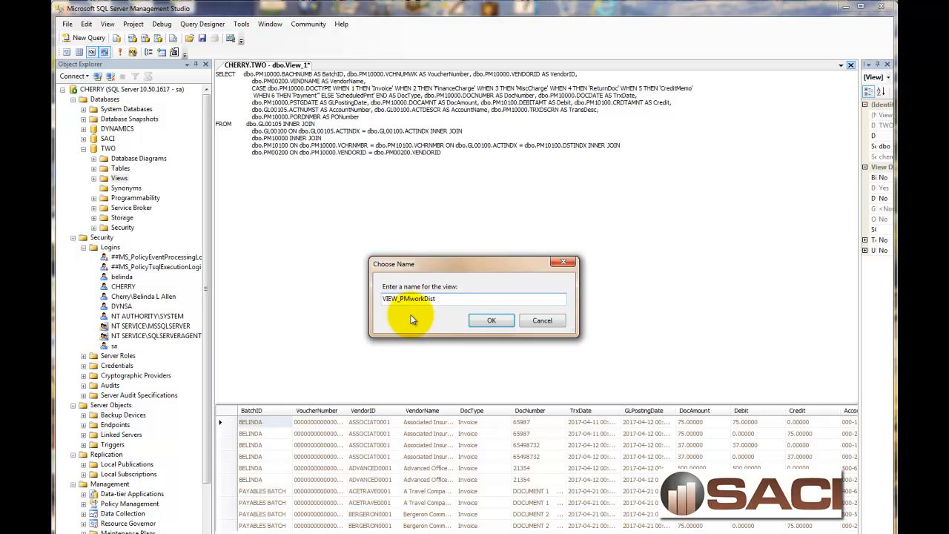
pyautogui.click(491, 321)
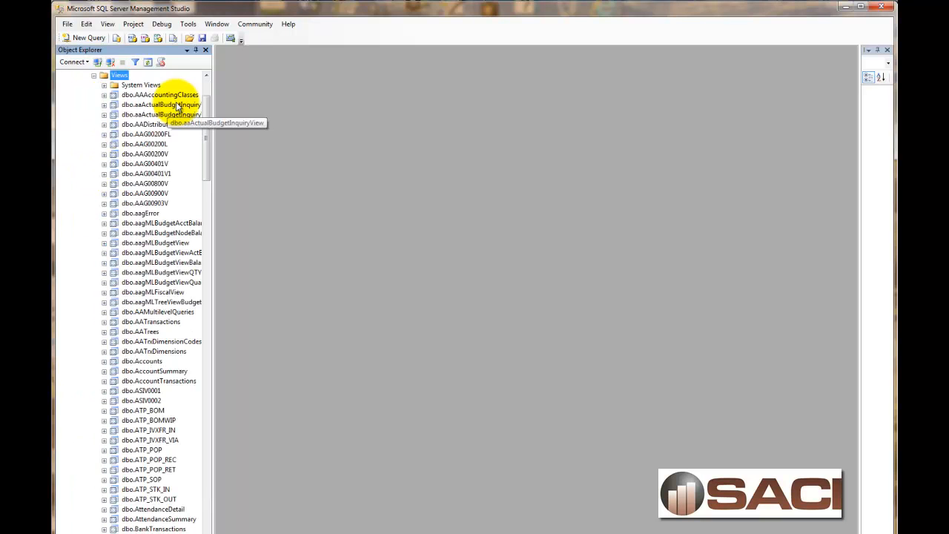
pyautogui.scroll(-3)
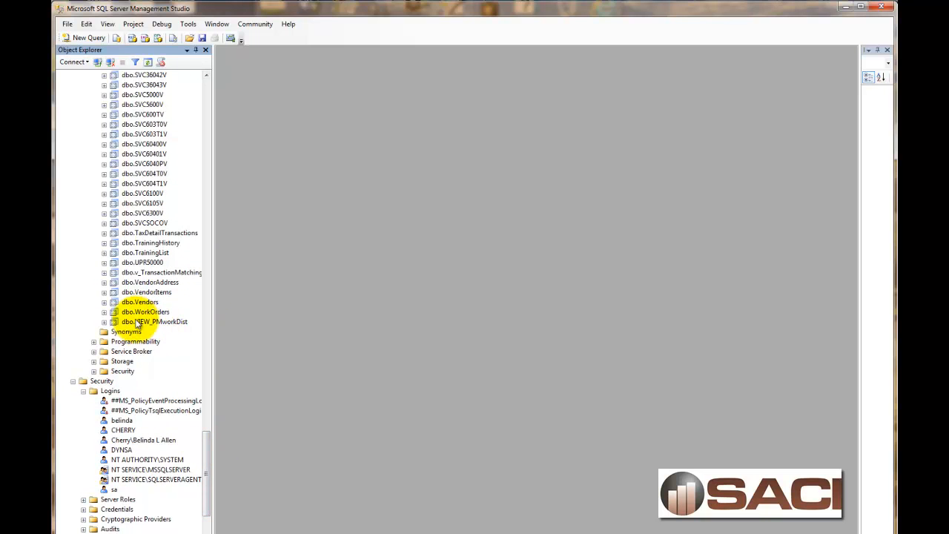
pyautogui.click(154, 320)
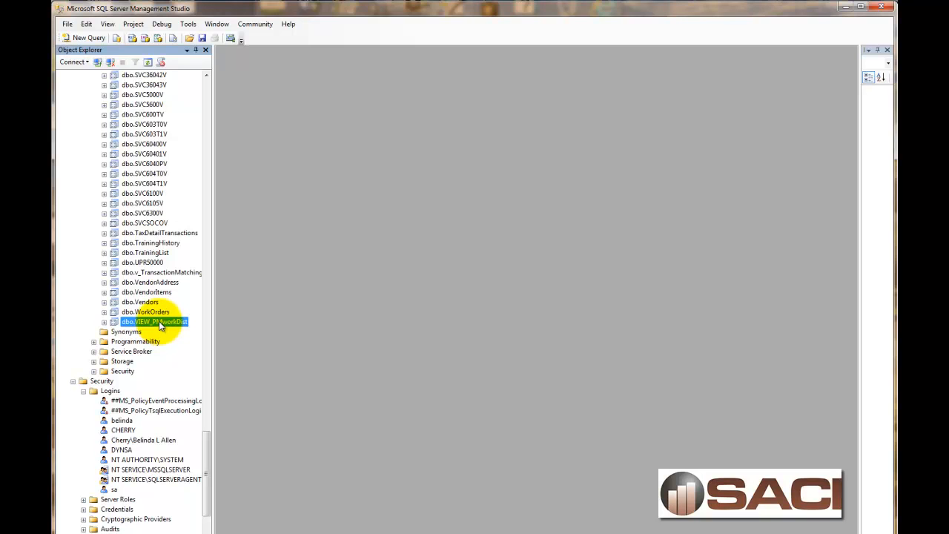
# Show the Permissions page of dbo.VIEW_PMworkDist's View Properties.
pyautogui.rightClick(148, 320)
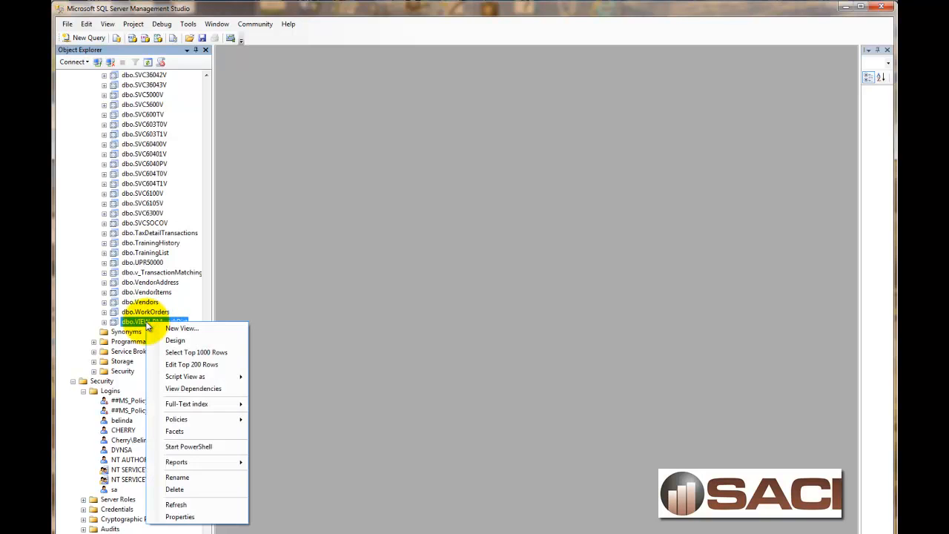
pyautogui.moveTo(191, 517)
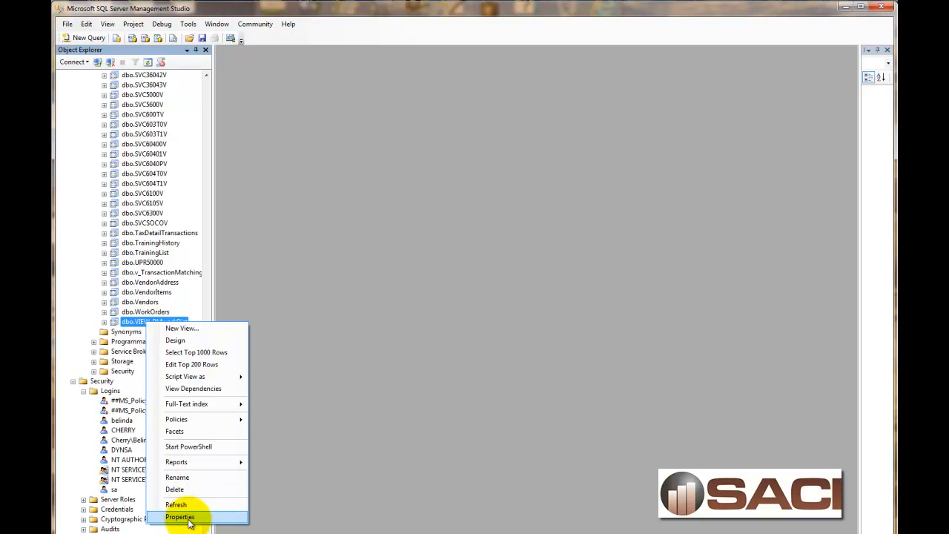
pyautogui.click(184, 513)
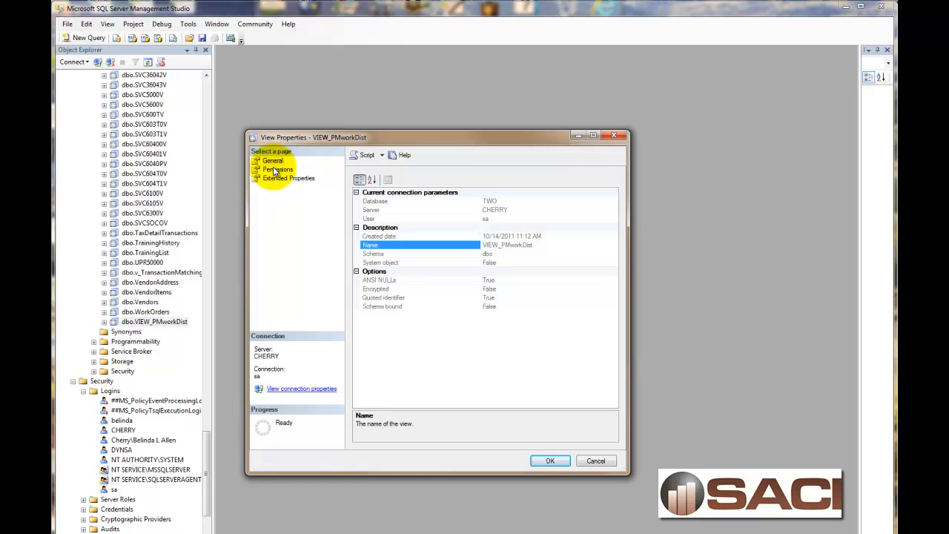
pyautogui.click(279, 169)
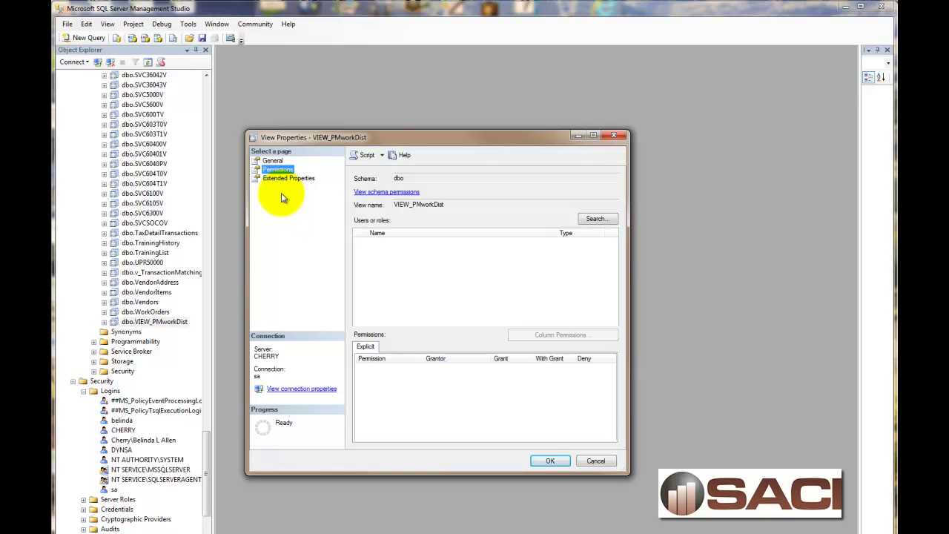
pyautogui.moveTo(300, 199)
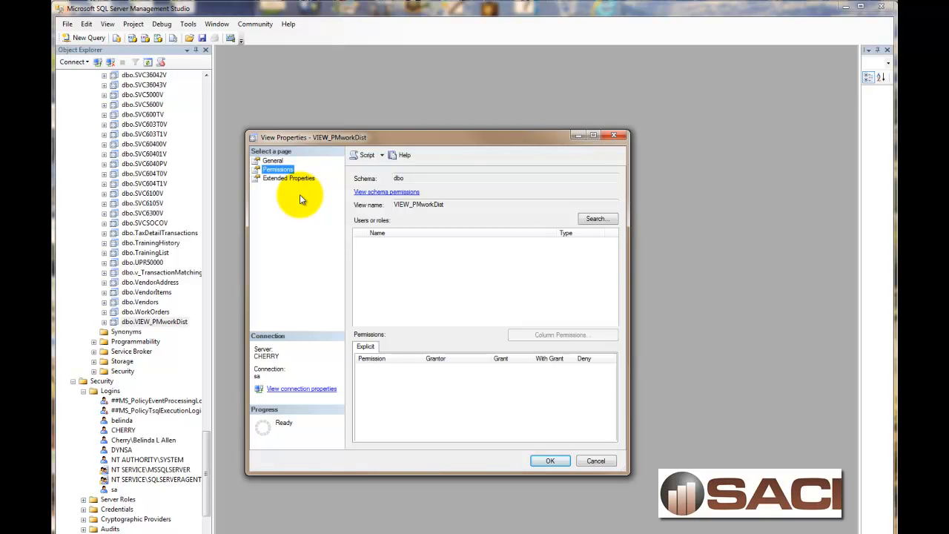
pyautogui.moveTo(501, 206)
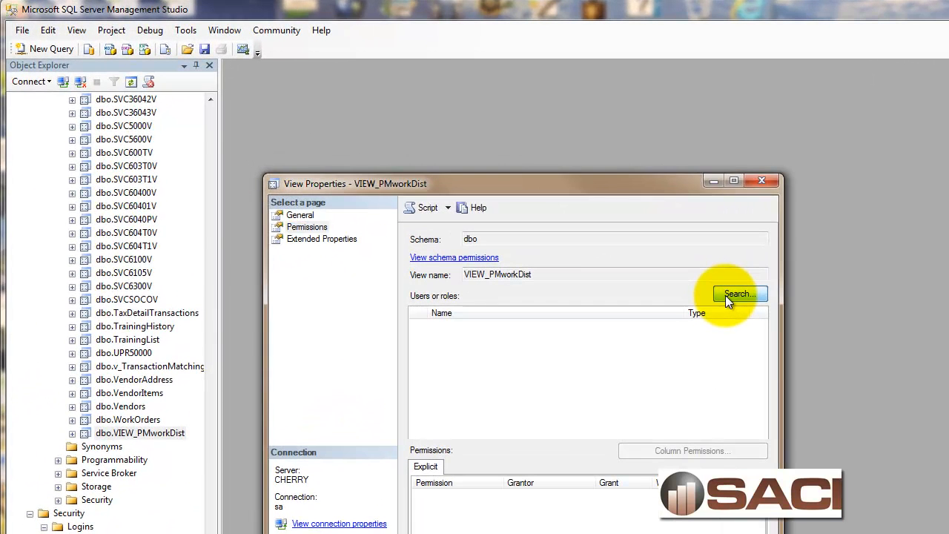
# Search for user 'belinda' and verify the name with Check Names.
pyautogui.click(739, 293)
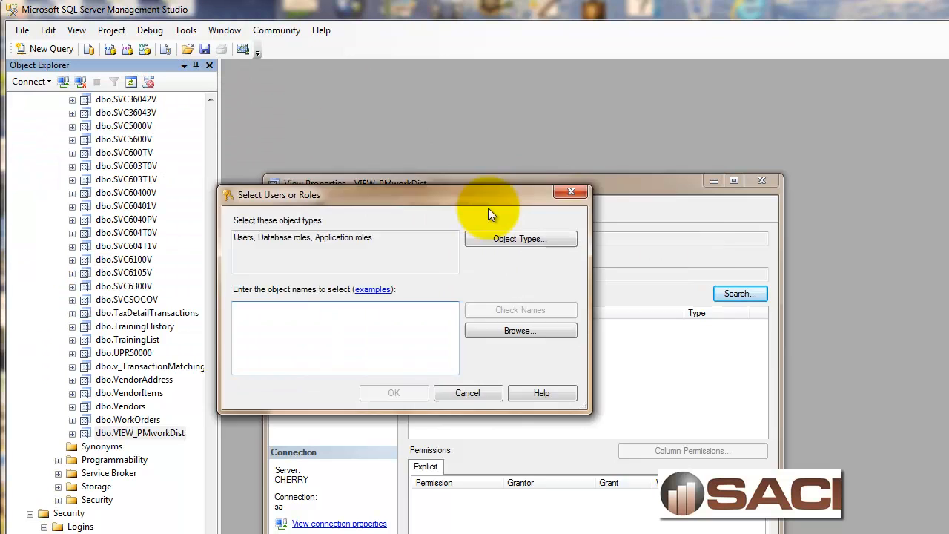
pyautogui.moveTo(489, 194); pyautogui.dragTo(696, 282)
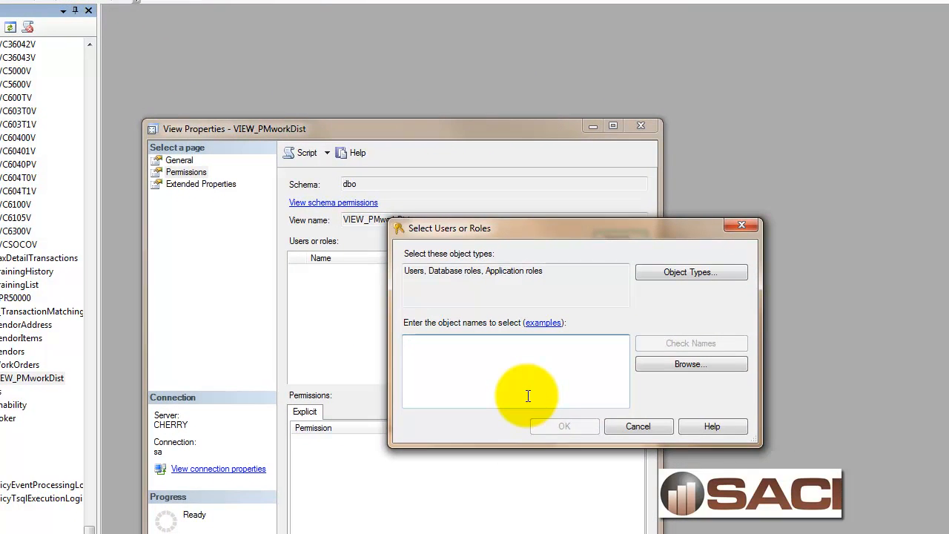
pyautogui.write('belinda')
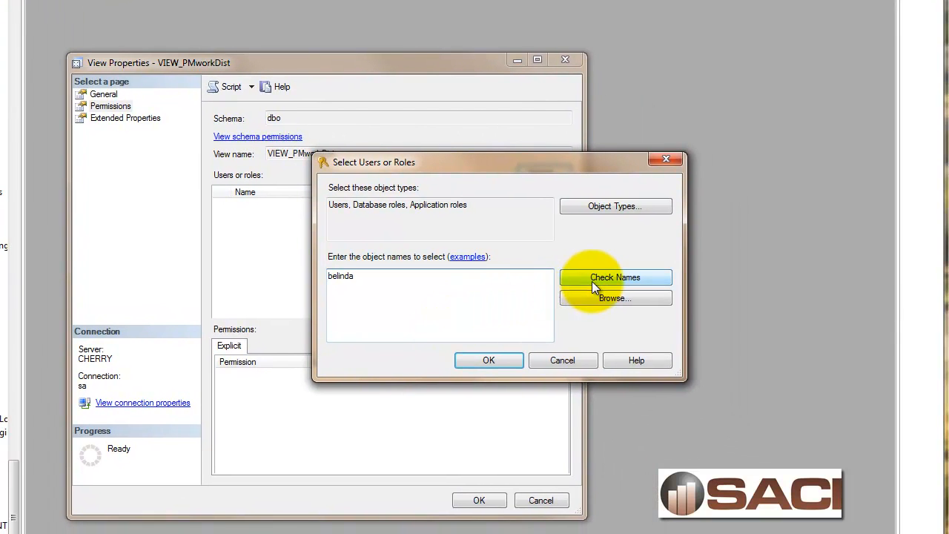
pyautogui.click(616, 277)
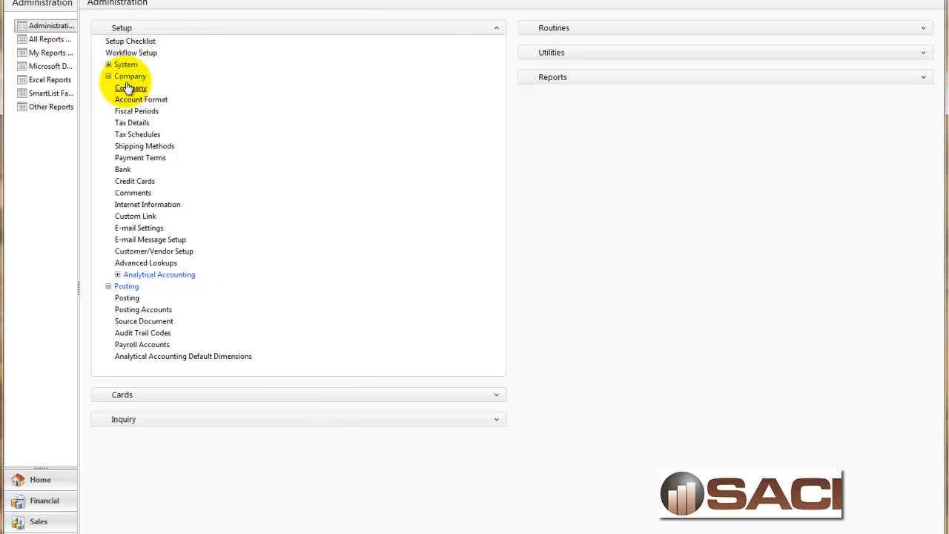
pyautogui.click(130, 88)
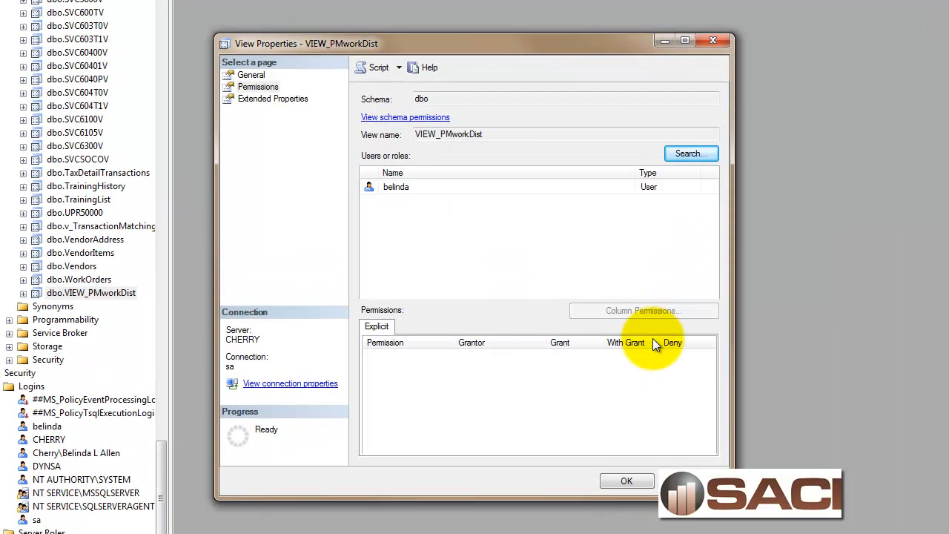
# Grant belinda all listed permissions including Update and View definition, and apply.
pyautogui.click(396, 187)
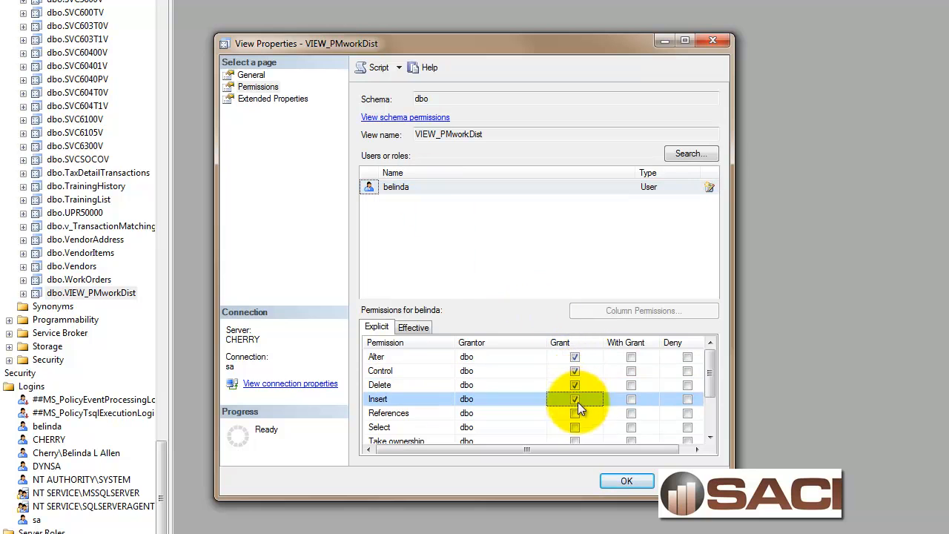
pyautogui.scroll(-3)
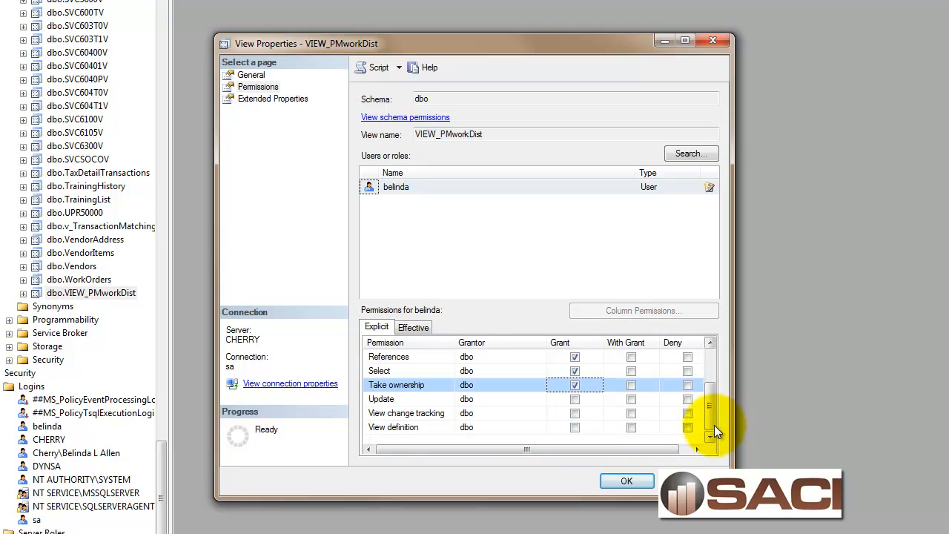
pyautogui.click(576, 399)
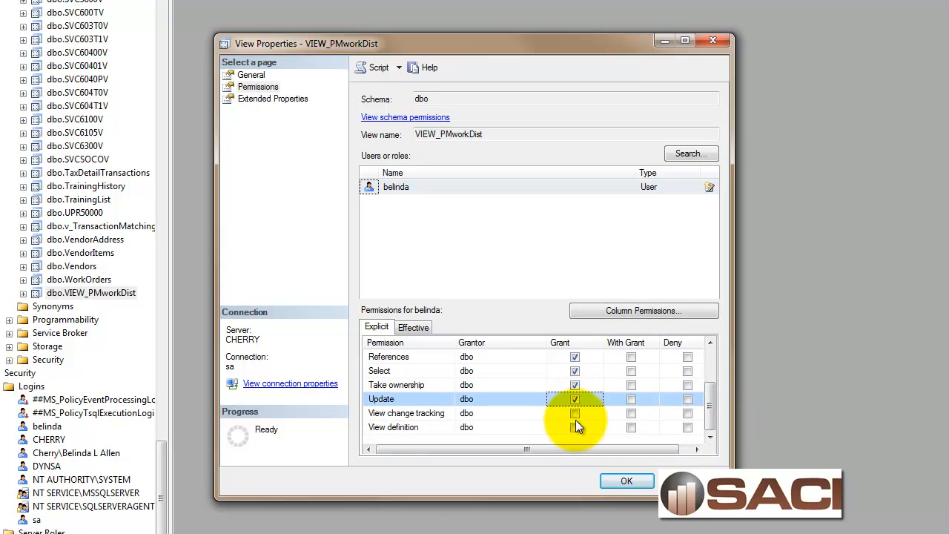
pyautogui.click(574, 427)
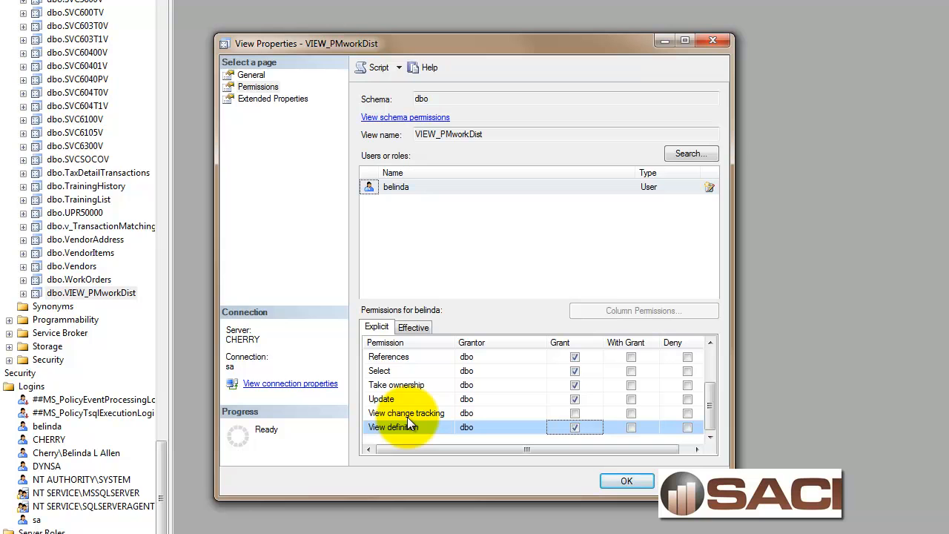
pyautogui.moveTo(513, 437)
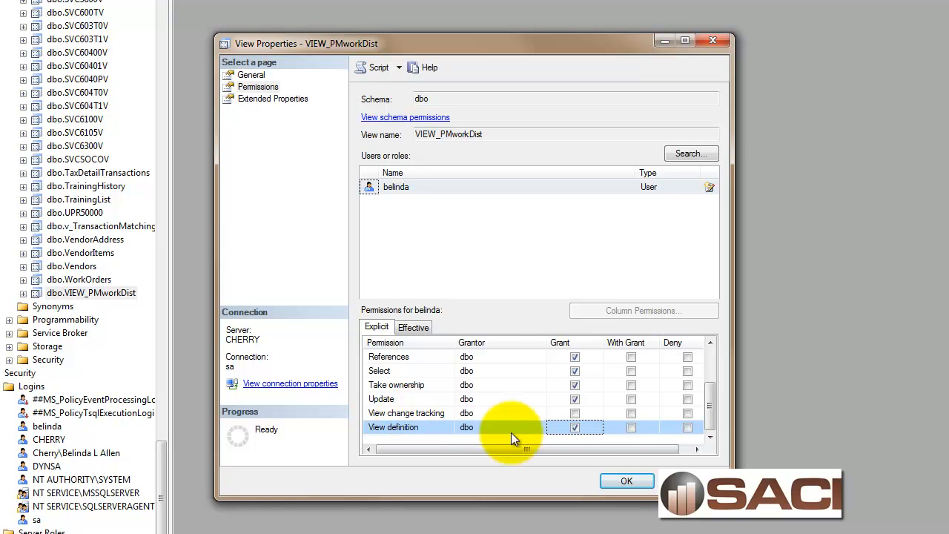
pyautogui.click(627, 480)
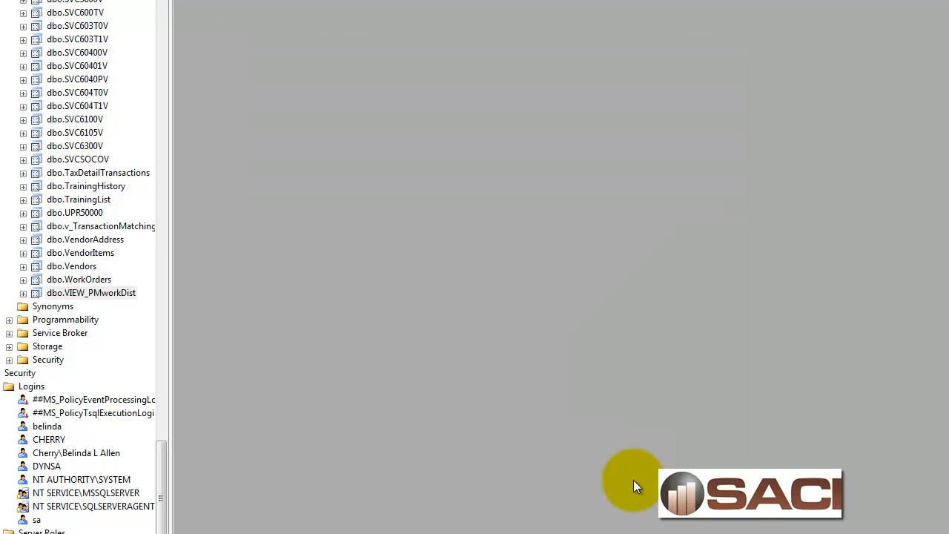